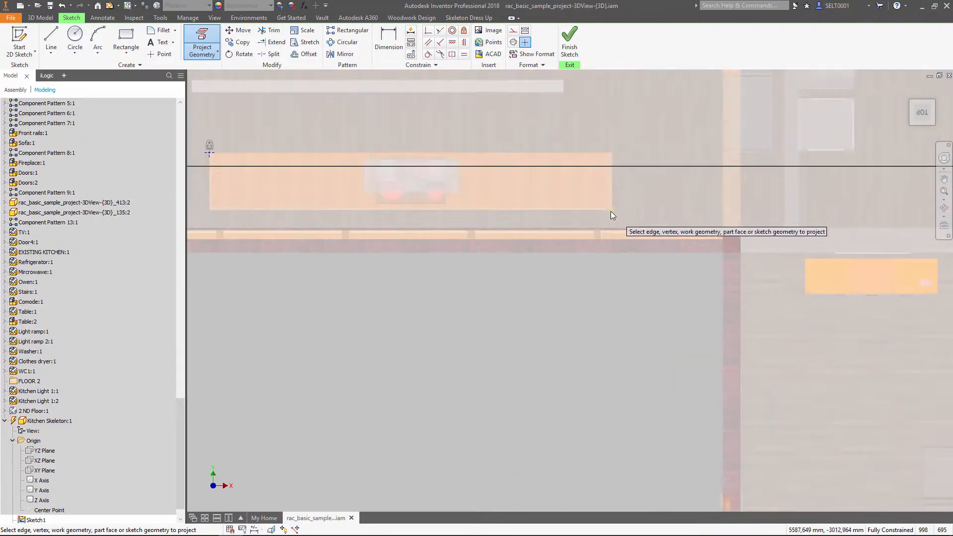
# Finish the sketch and extrude the near cabinet rectangle 1100 mm into a solid block.
pyautogui.click(126, 40)
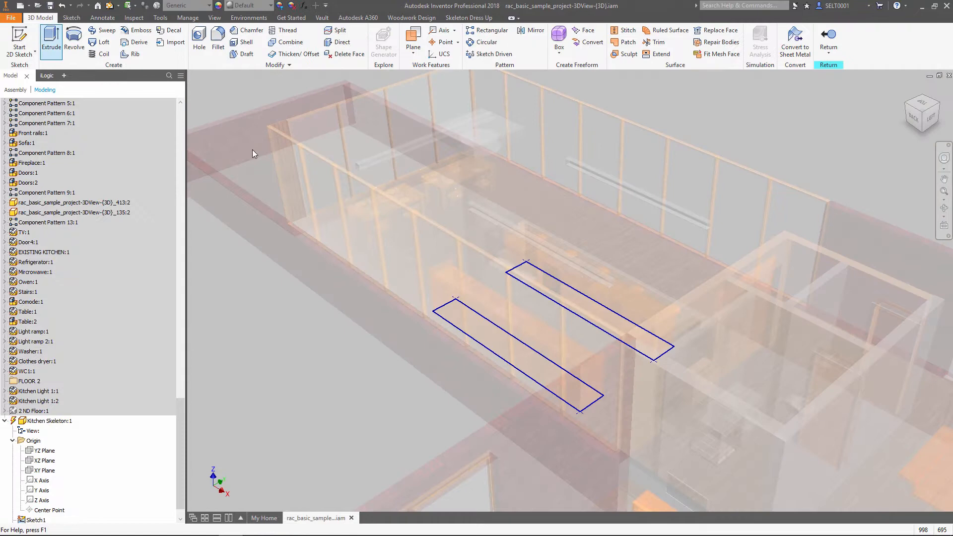
pyautogui.click(50, 36)
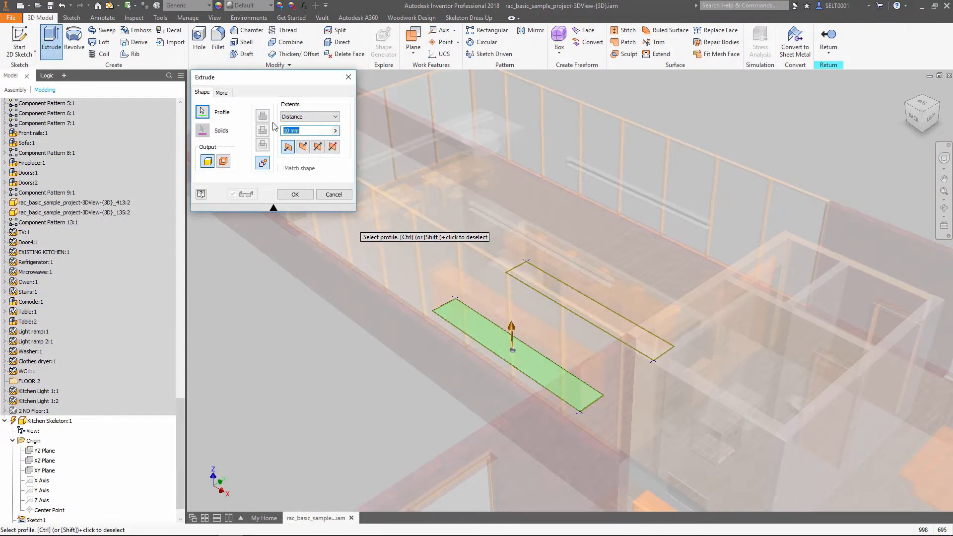
pyautogui.write('1100')
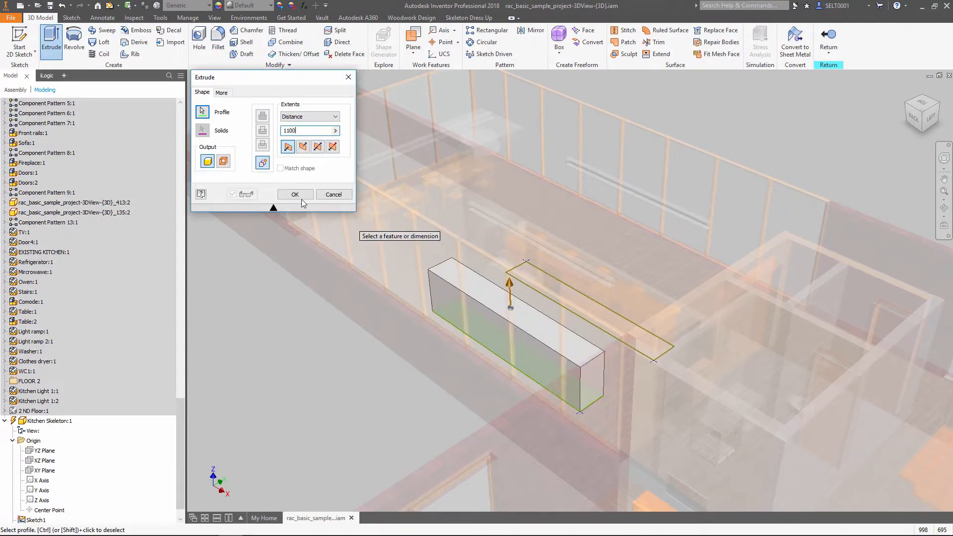
pyautogui.click(295, 194)
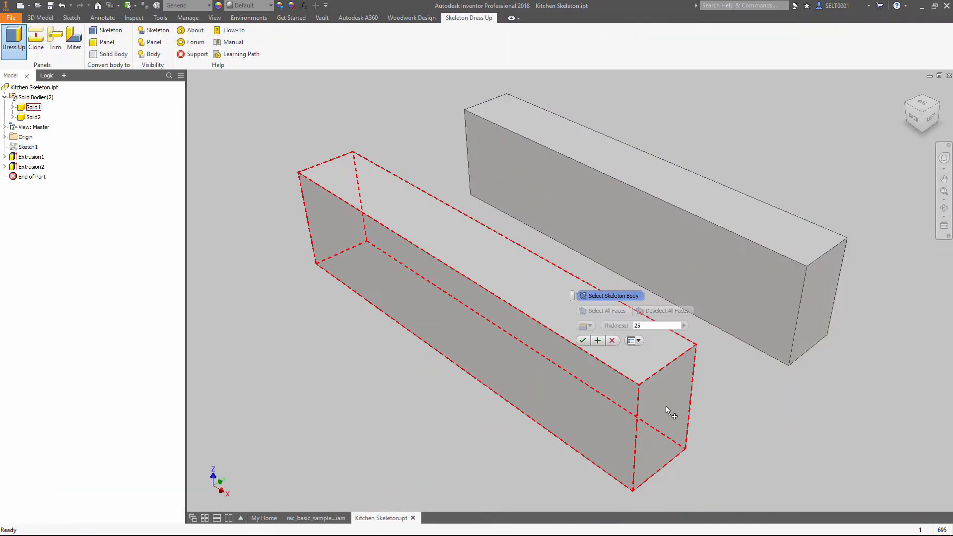
# Dress up the front block into 25 mm thick panels and start mitring the corners.
pyautogui.click(669, 411)
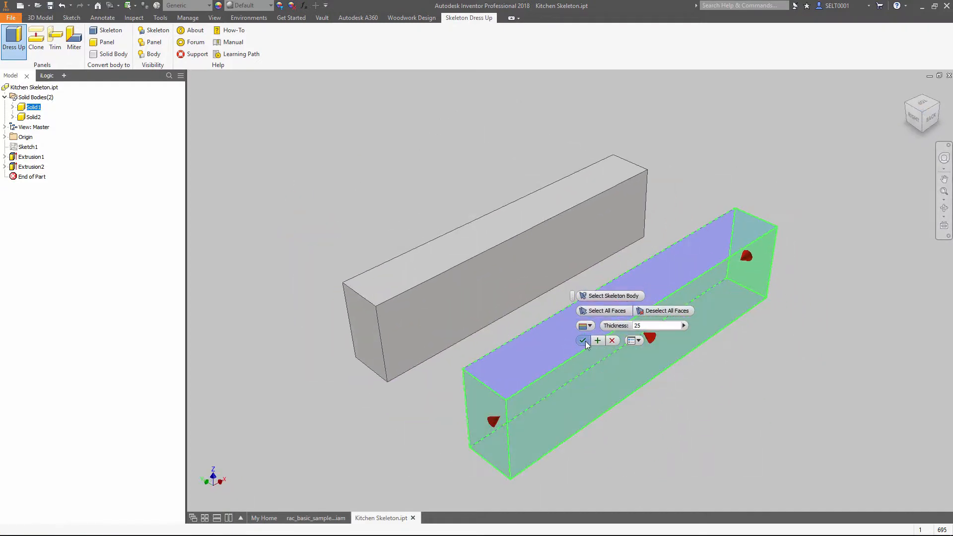
pyautogui.click(582, 340)
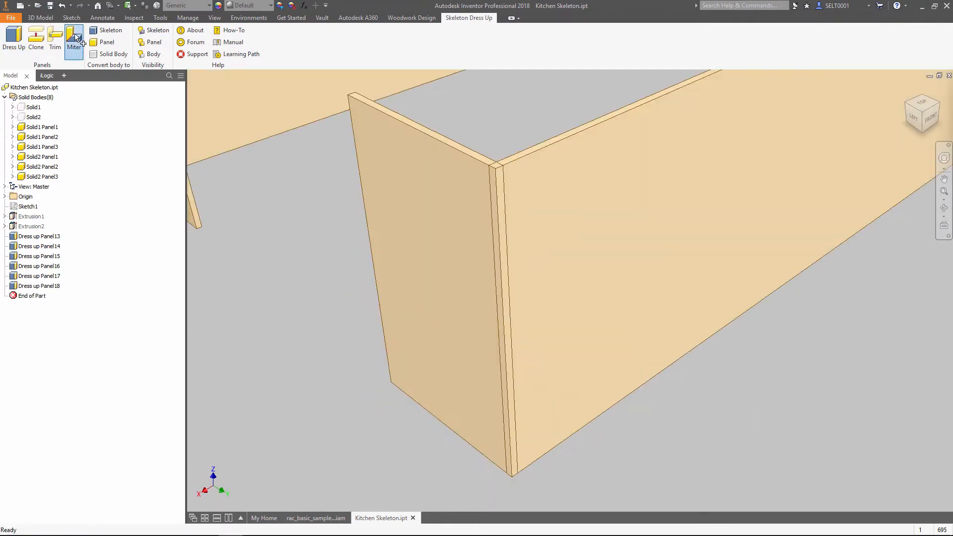
pyautogui.click(73, 39)
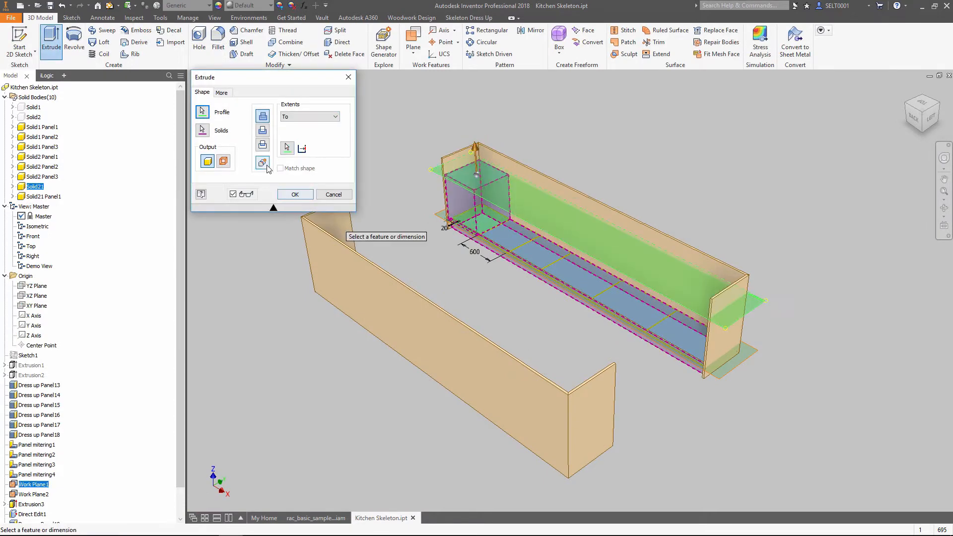
# Set the cabinet block extrusion to end at a work plane.
pyautogui.click(295, 195)
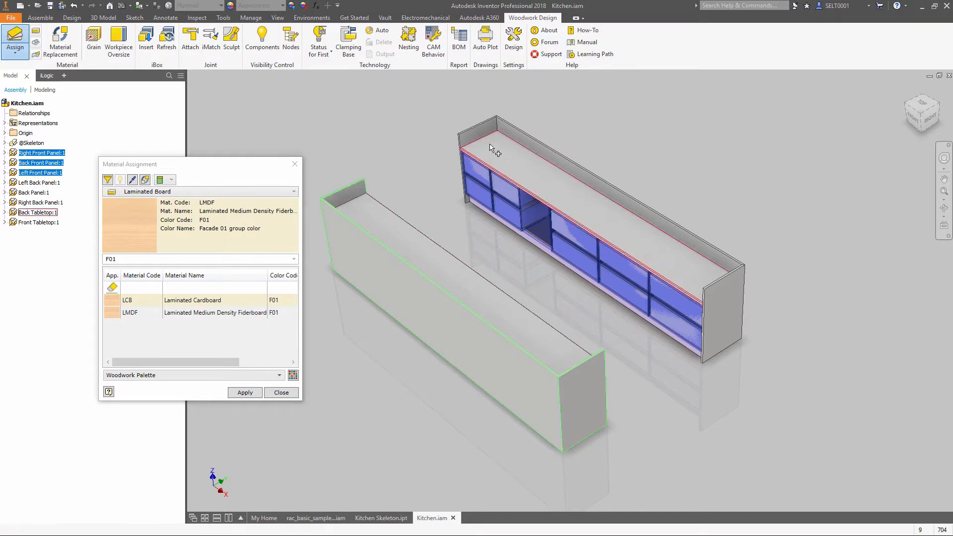
# Apply LMDF, set grain on both front panels, add PVC 1 edging and Stone desktop tabletops.
pyautogui.click(245, 393)
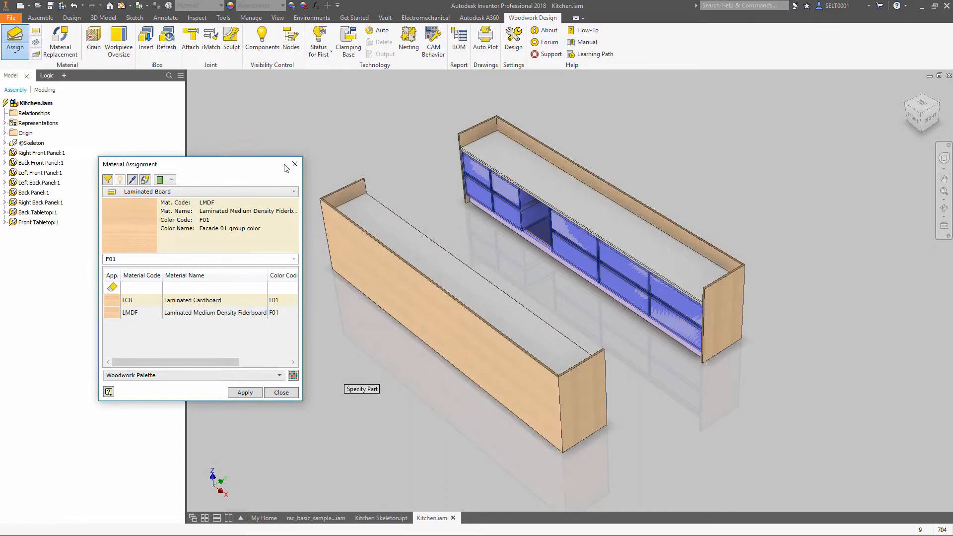
pyautogui.click(93, 40)
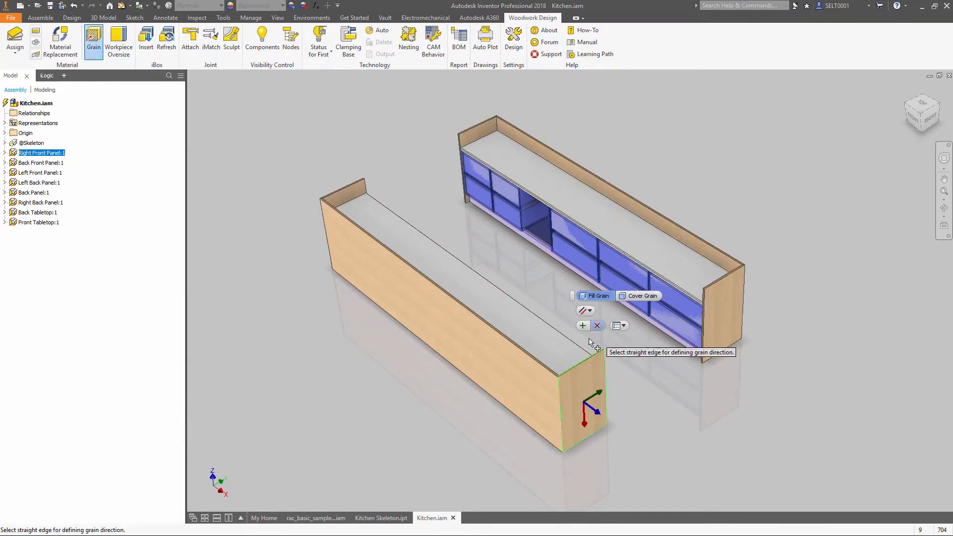
pyautogui.click(733, 298)
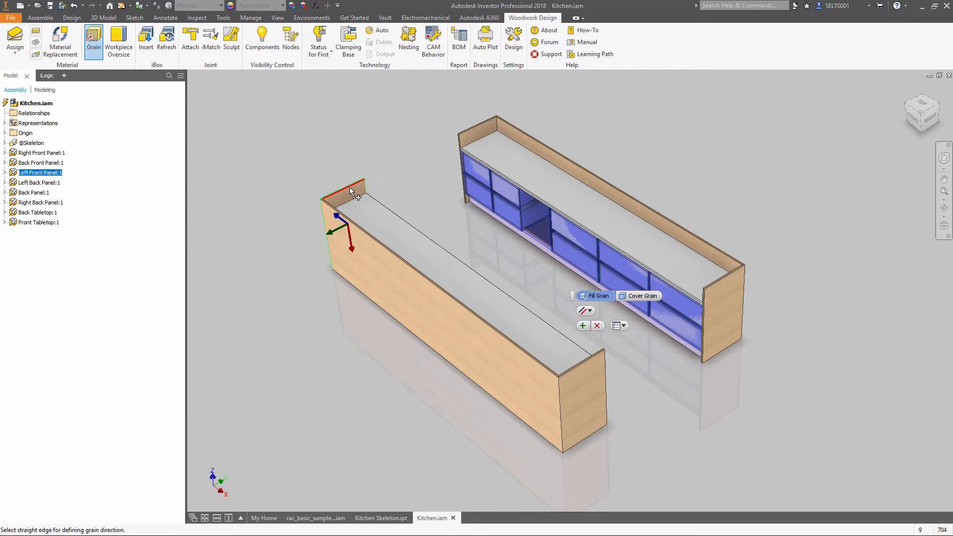
pyautogui.click(14, 41)
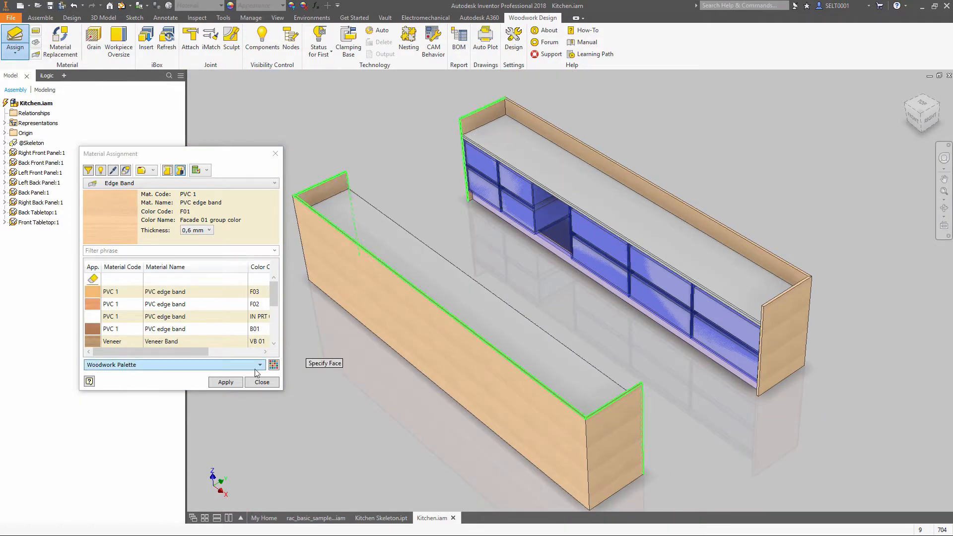
pyautogui.click(100, 171)
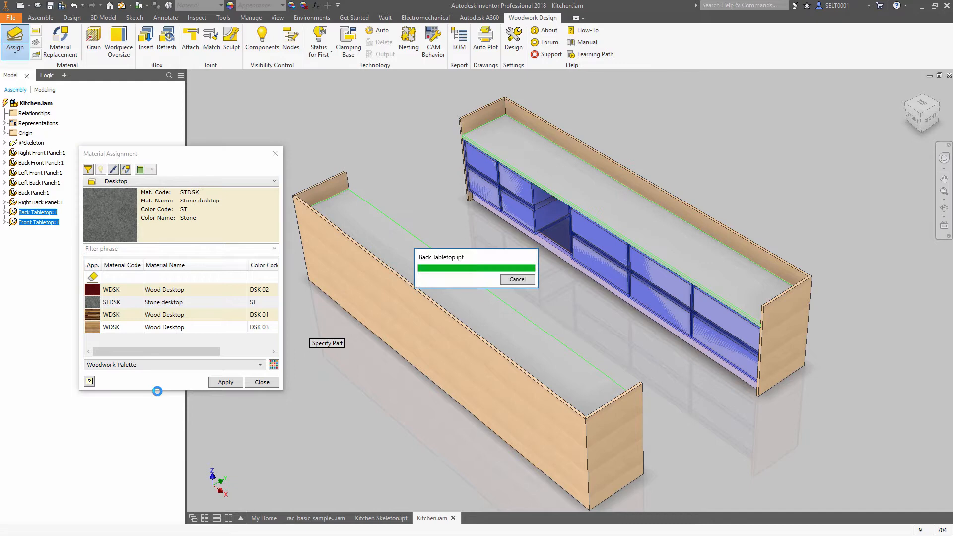
pyautogui.click(262, 382)
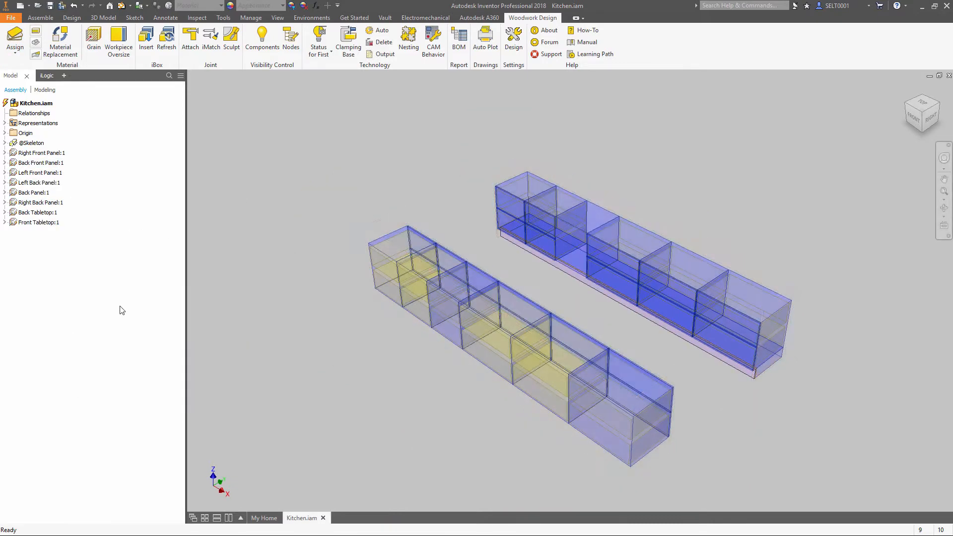
# Insert a drawer cabinet into the end block and attach two Quatro V6 drawer systems.
pyautogui.click(146, 38)
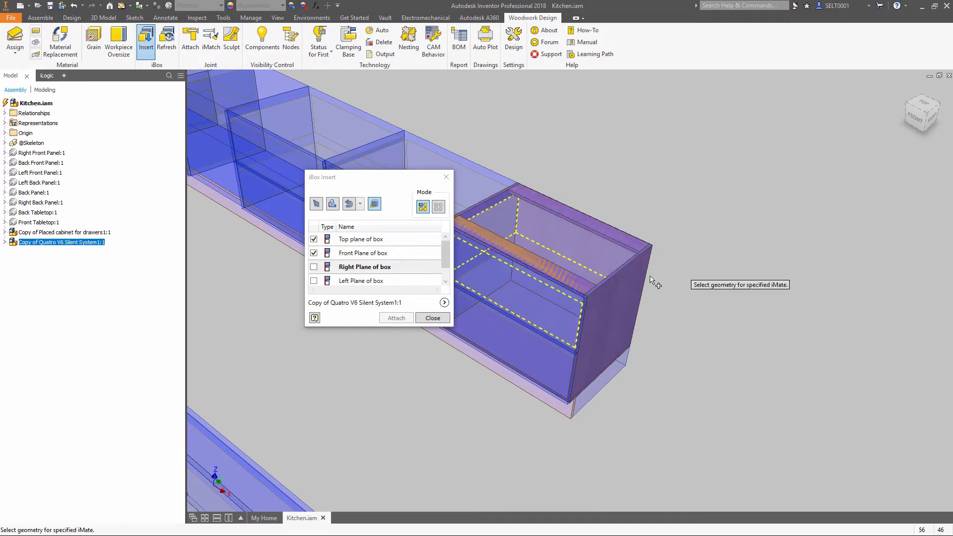
pyautogui.click(432, 318)
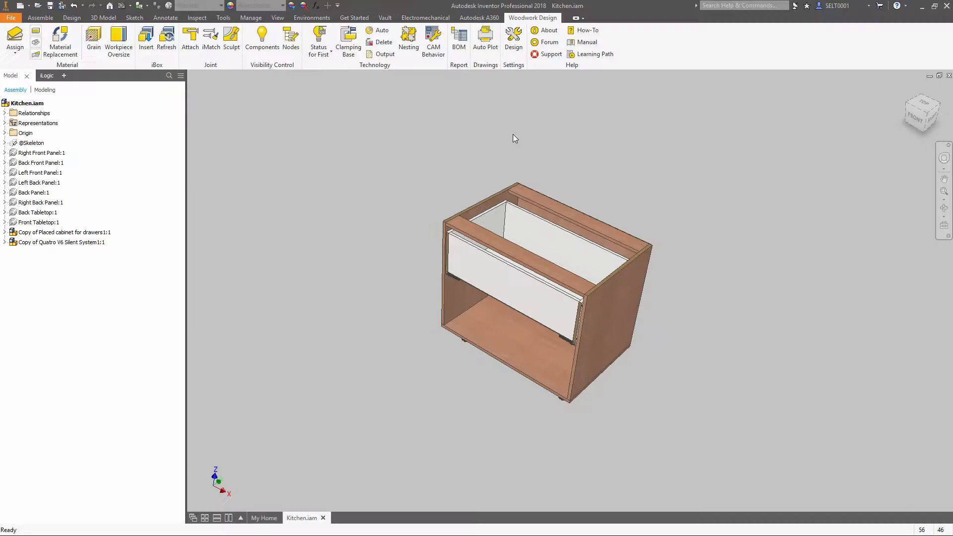
pyautogui.click(145, 37)
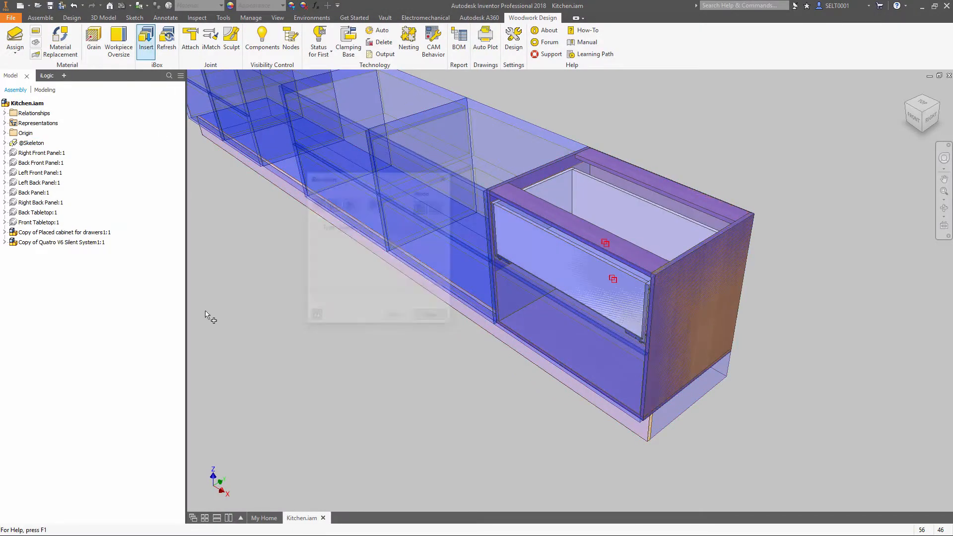
pyautogui.click(146, 39)
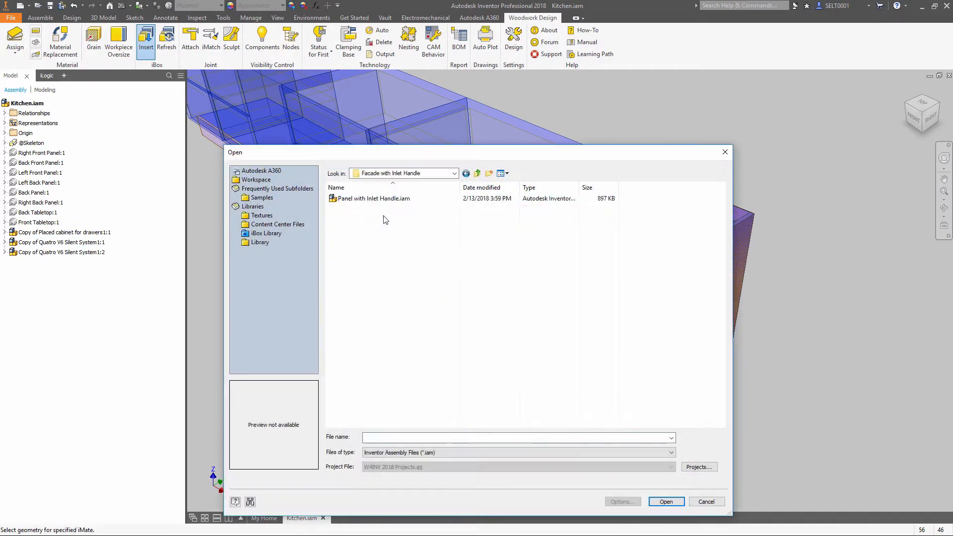
# Attach the Panel with Inlet Handle facade to the end cabinet's top drawer.
pyautogui.click(666, 502)
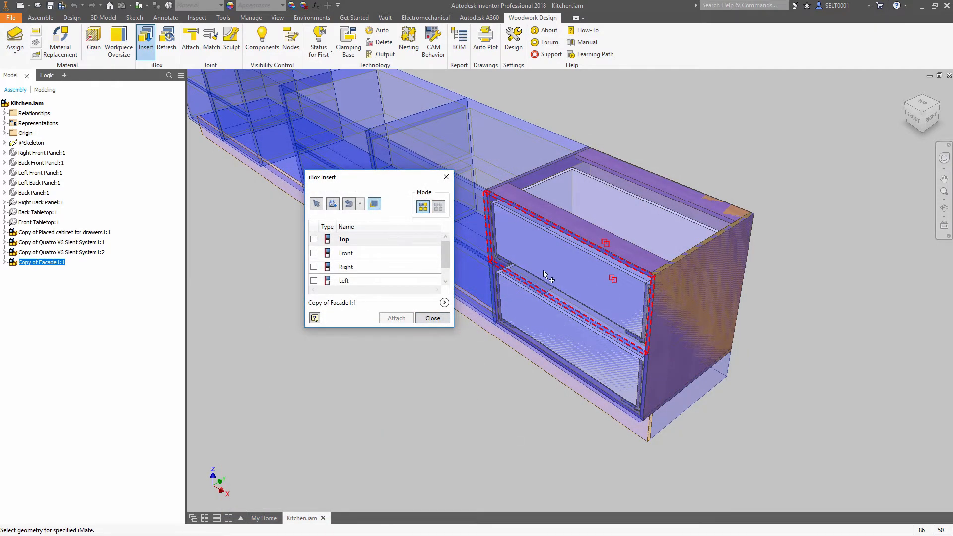
pyautogui.click(313, 252)
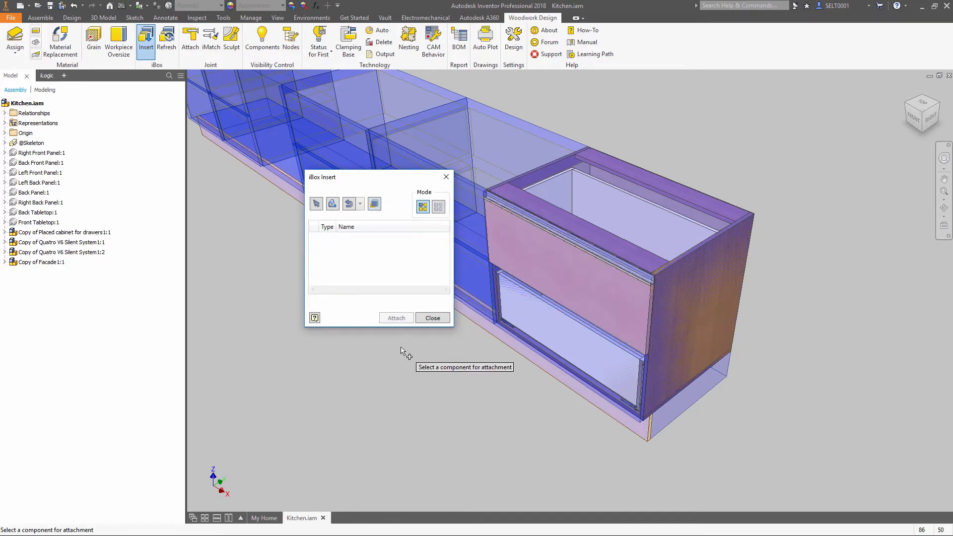
pyautogui.click(433, 317)
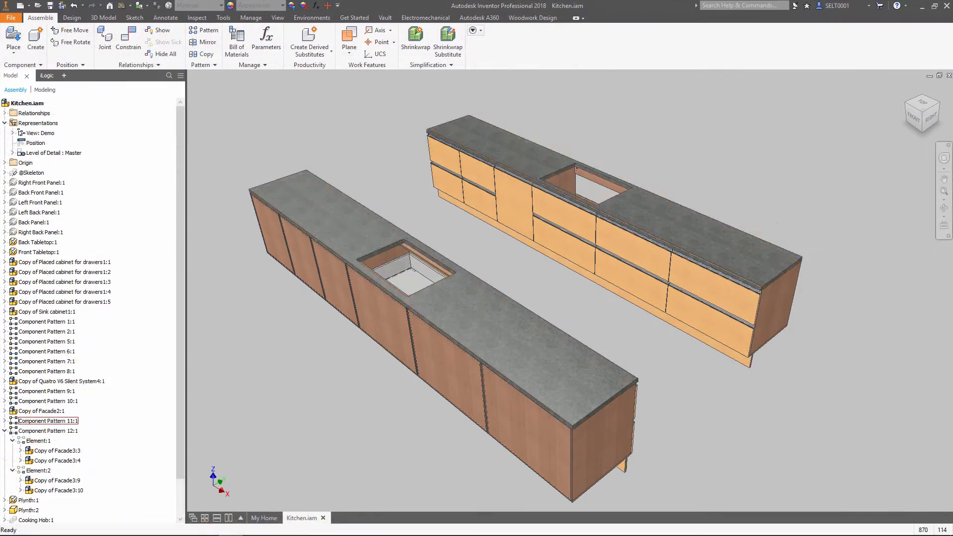
# Change Whole Cabinet Block Height in Kitchen Skeleton.ipt to -800, then return to Kitchen.iam.
pyautogui.click(277, 17)
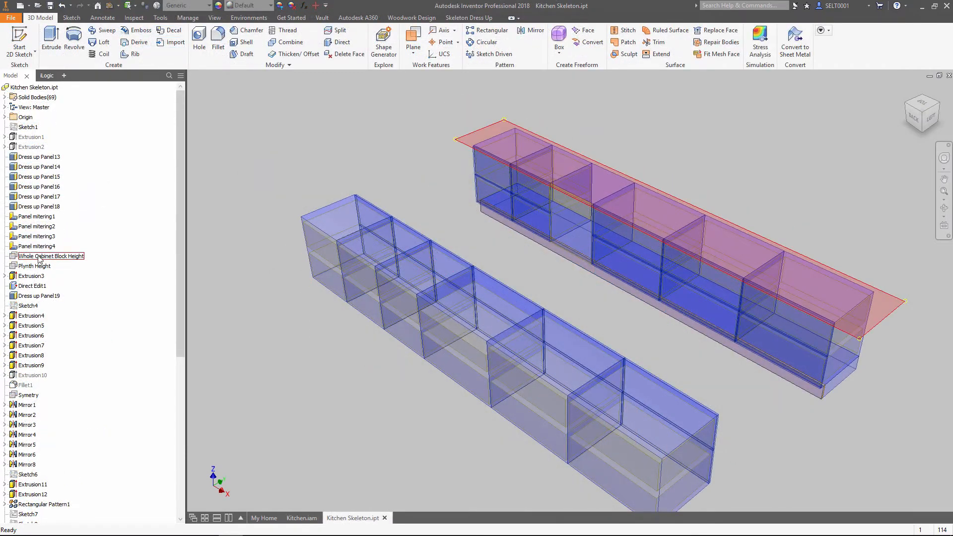
pyautogui.doubleClick(51, 256)
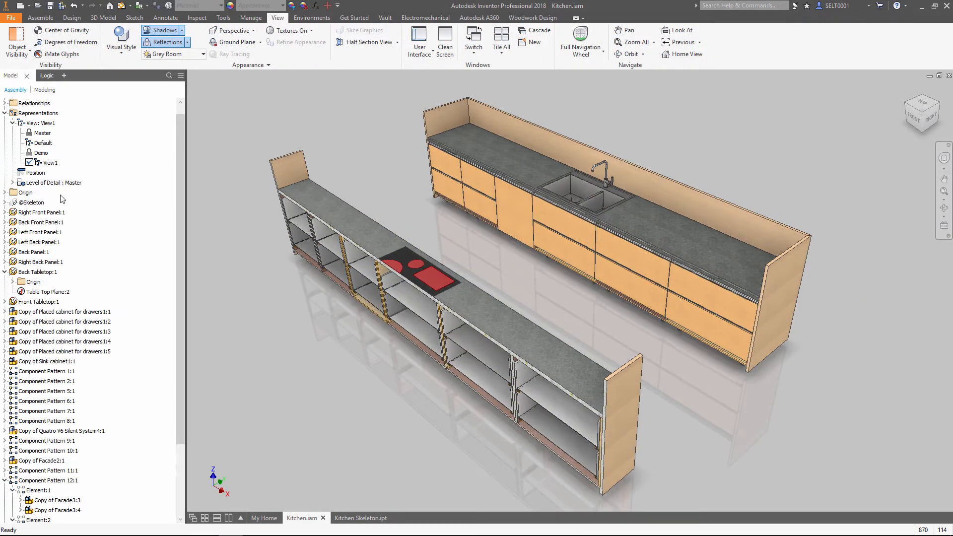
pyautogui.click(352, 518)
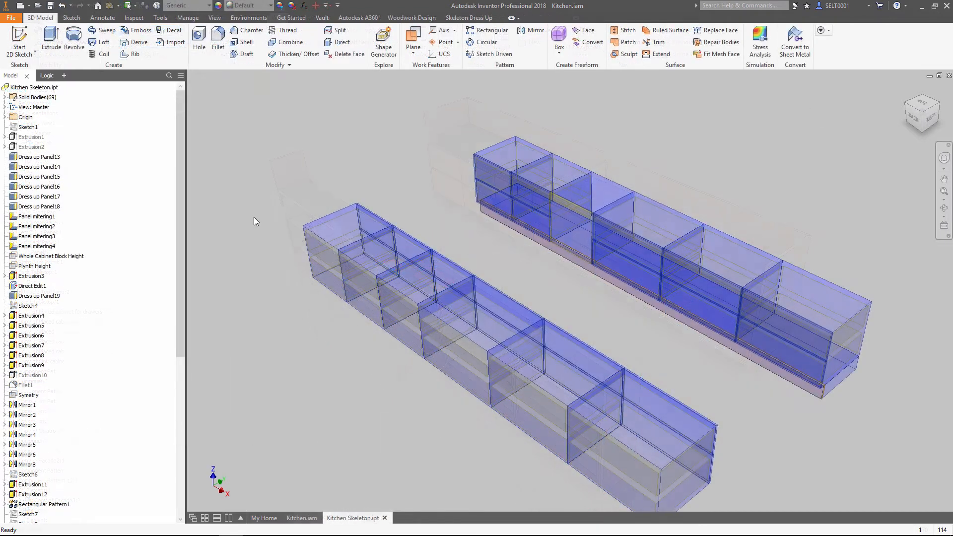
pyautogui.doubleClick(57, 255)
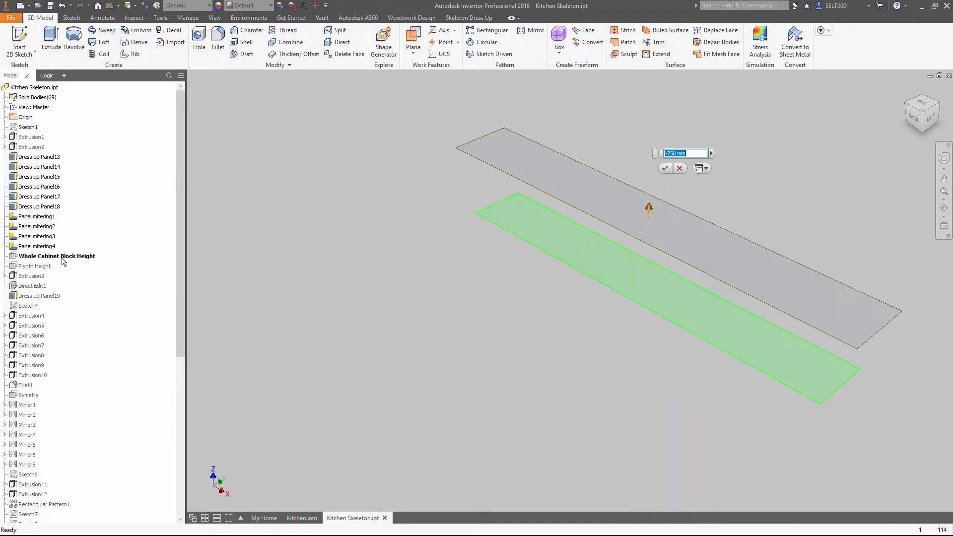
pyautogui.write('-800')
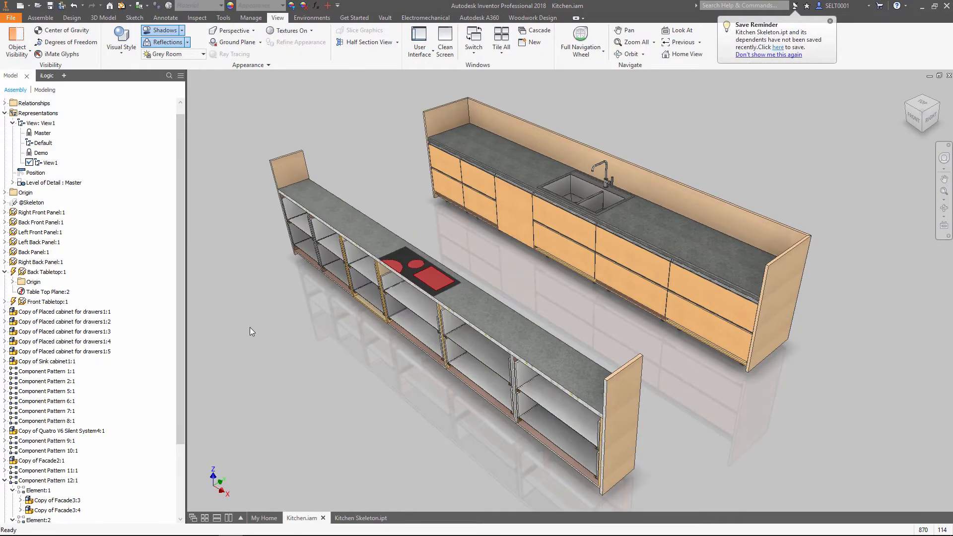
pyautogui.click(534, 18)
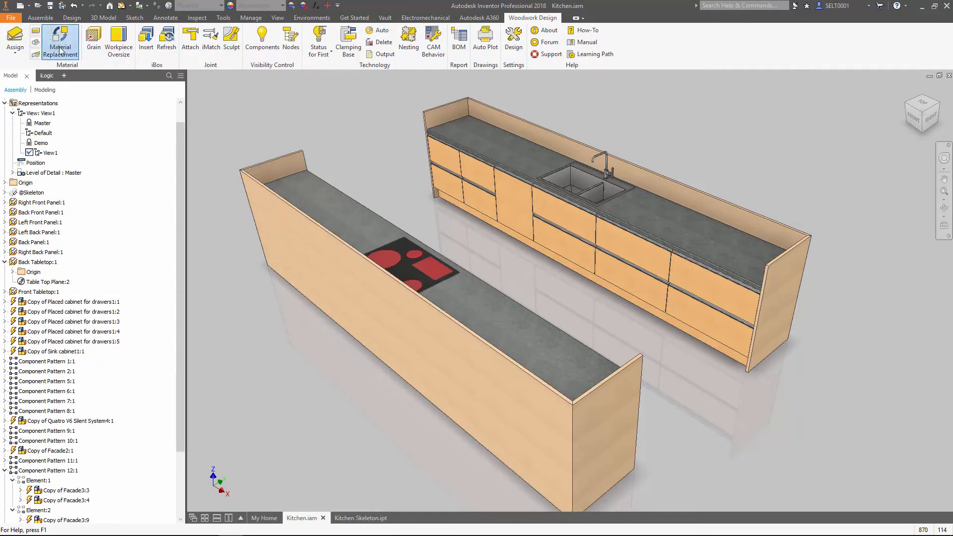
# Apply a new Thermopal colour to the facades, then export the collapsed BOM to Excel.
pyautogui.click(60, 42)
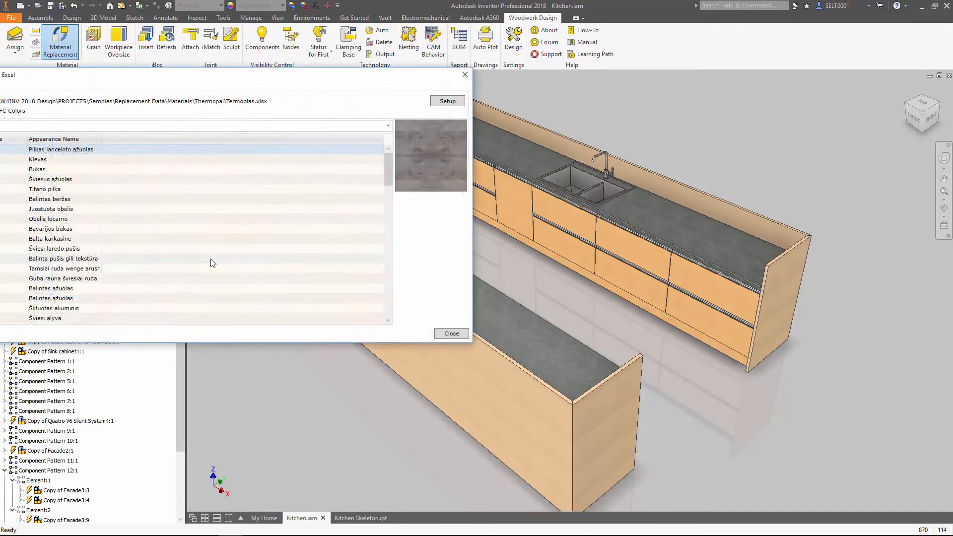
pyautogui.click(452, 333)
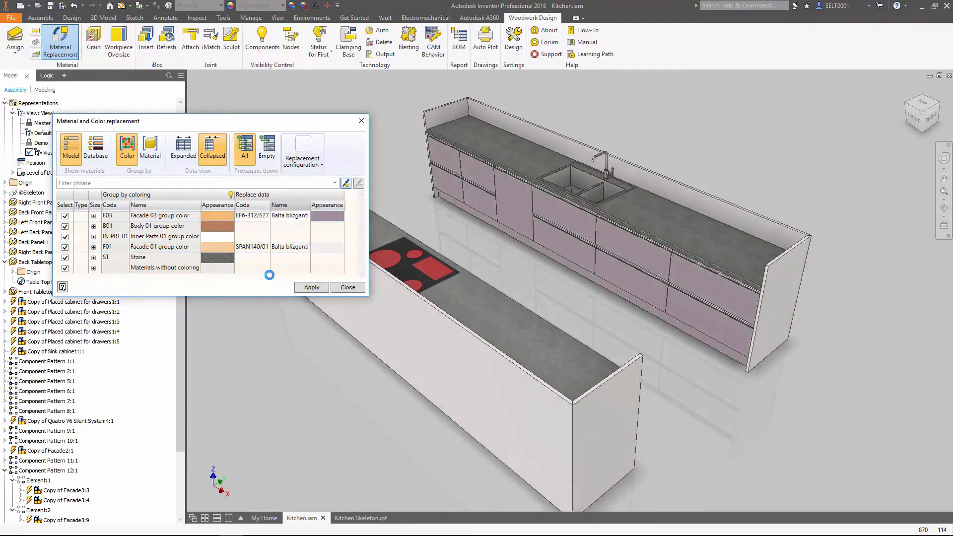
pyautogui.click(290, 215)
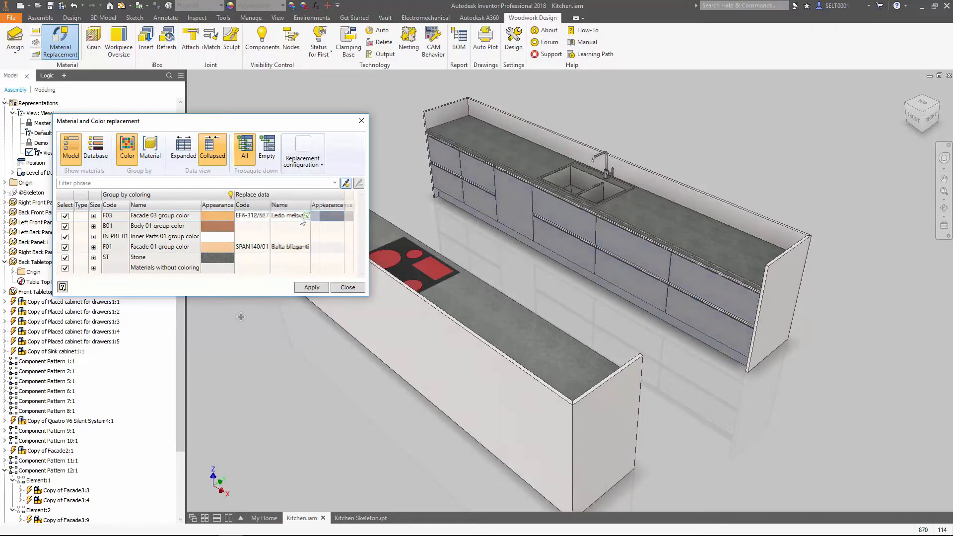
pyautogui.click(312, 287)
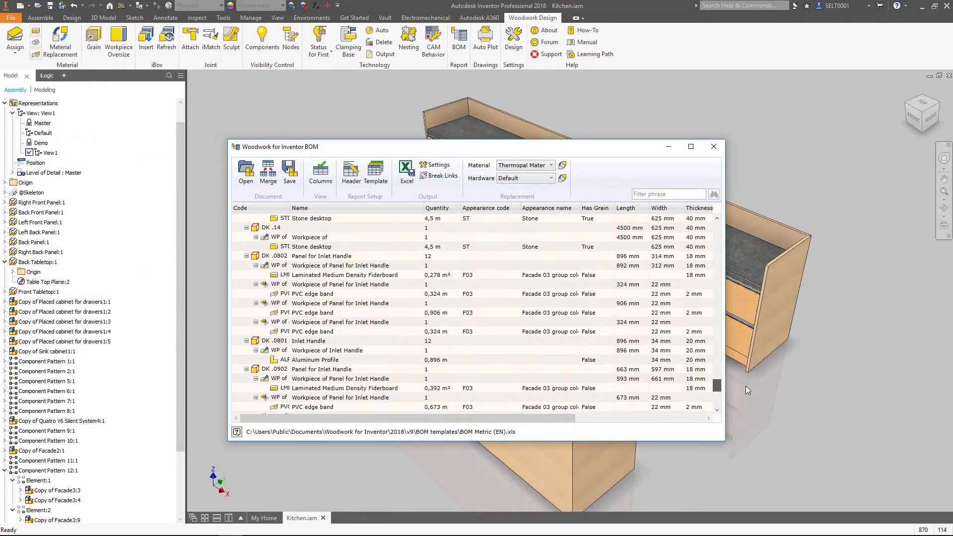
pyautogui.click(376, 173)
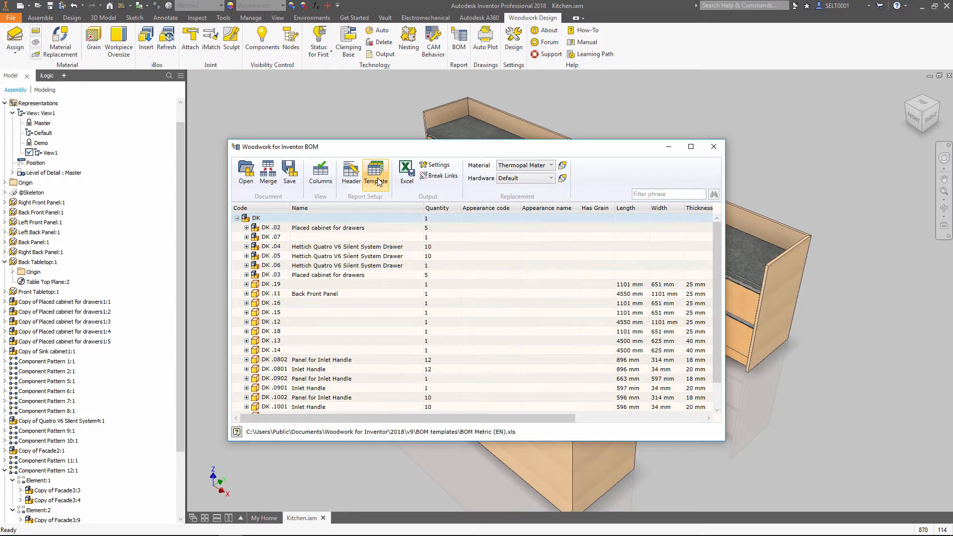
pyautogui.click(376, 173)
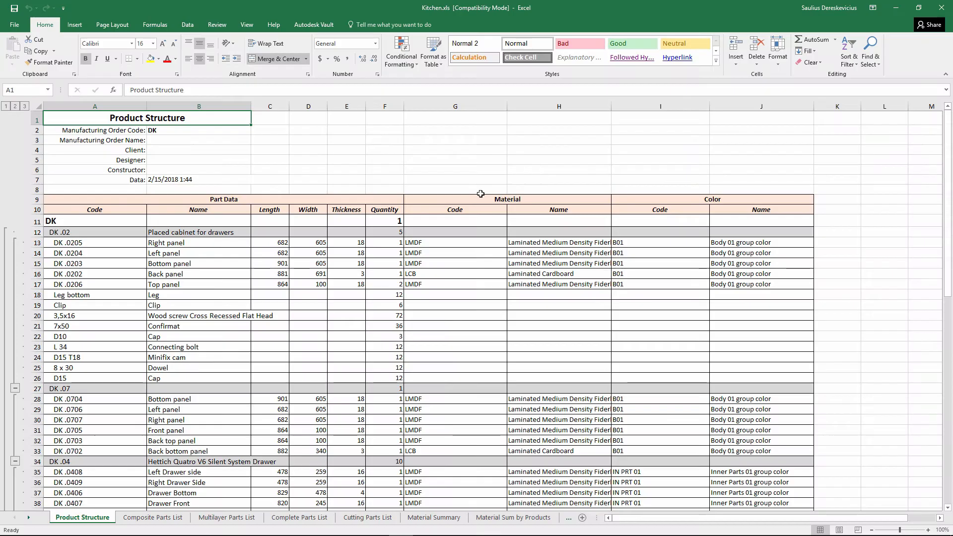
# Review the Complete Parts List, then Kitchen 2's Cutting Parts List and Materials Summary sheets.
pyautogui.click(299, 517)
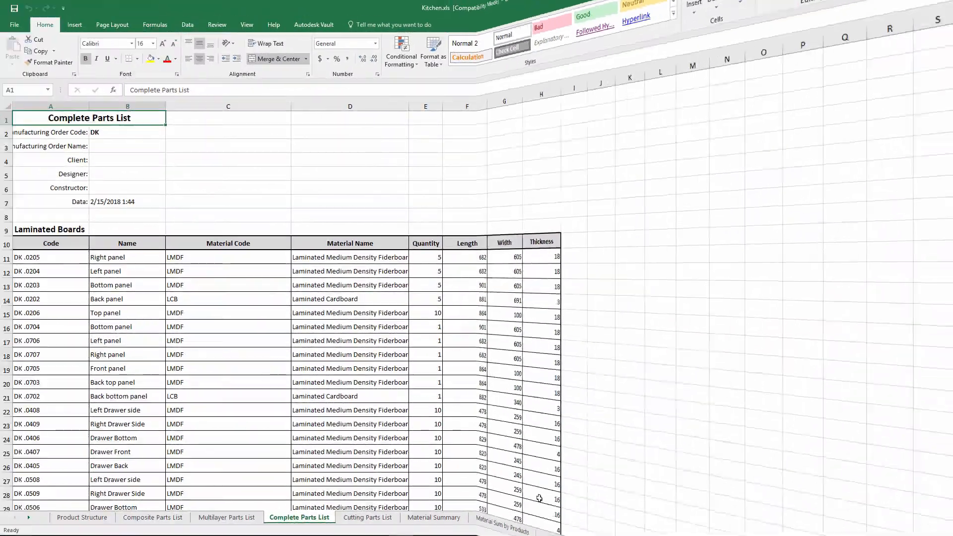
pyautogui.click(434, 518)
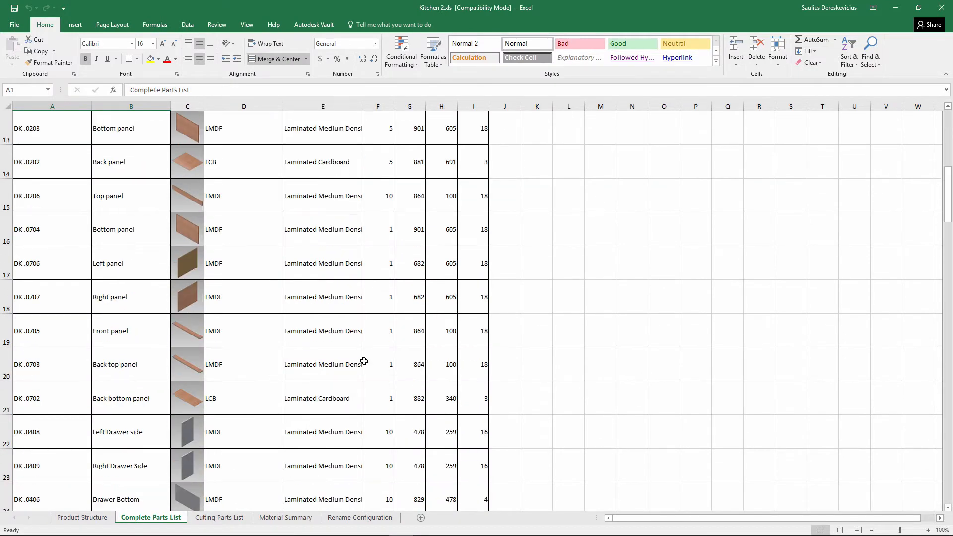
pyautogui.scroll(-3)
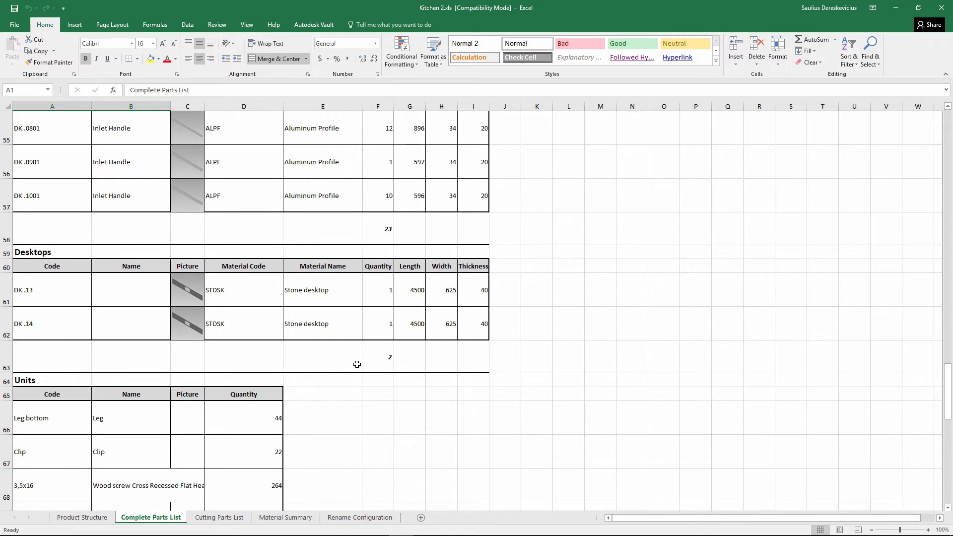
pyautogui.click(219, 517)
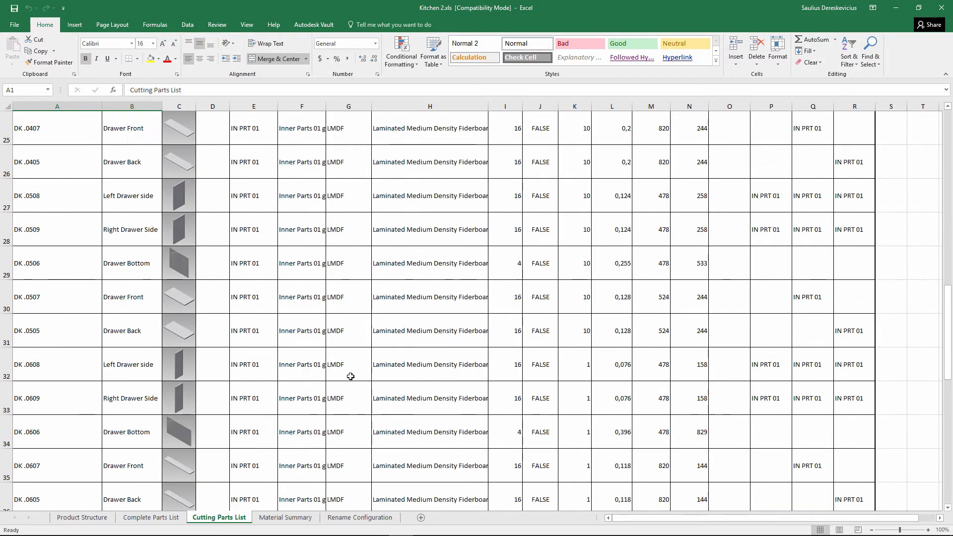
pyautogui.click(284, 518)
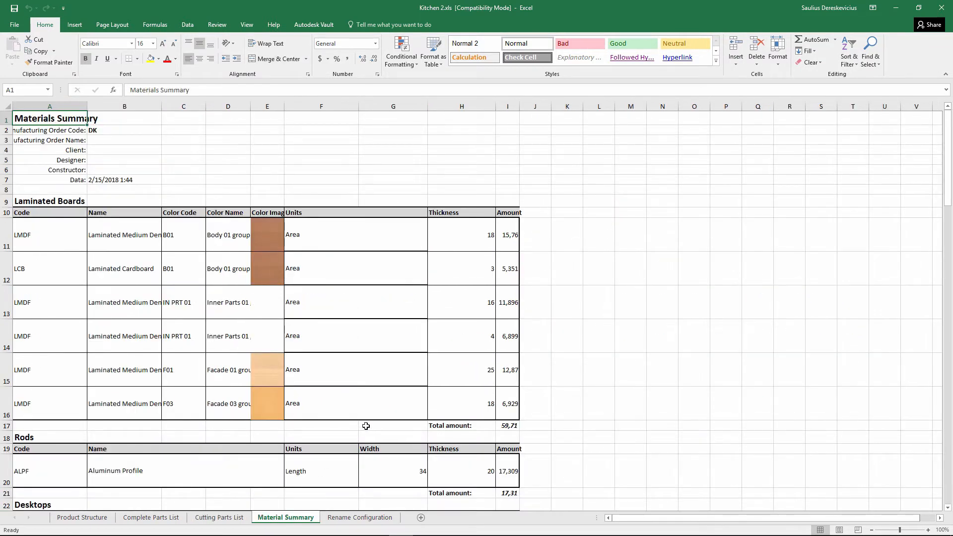
pyautogui.click(360, 517)
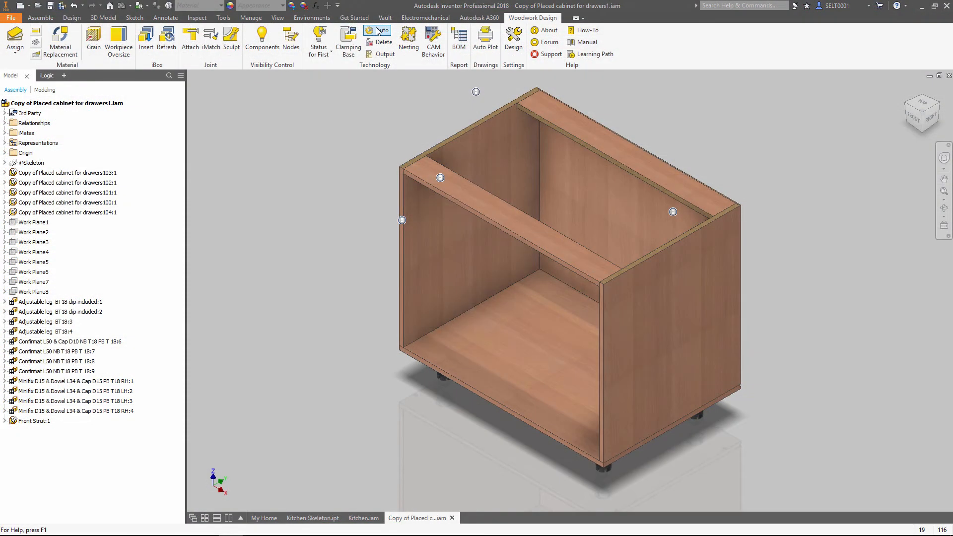
# Recreate CNC technology from scratch for the cabinet parts and open a panel's woodWOP program.
pyautogui.click(383, 30)
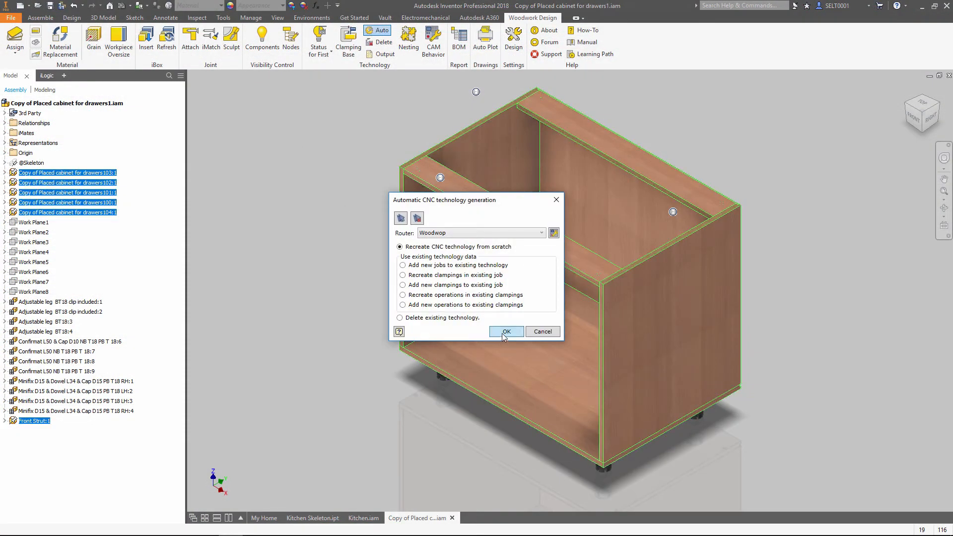
pyautogui.click(506, 331)
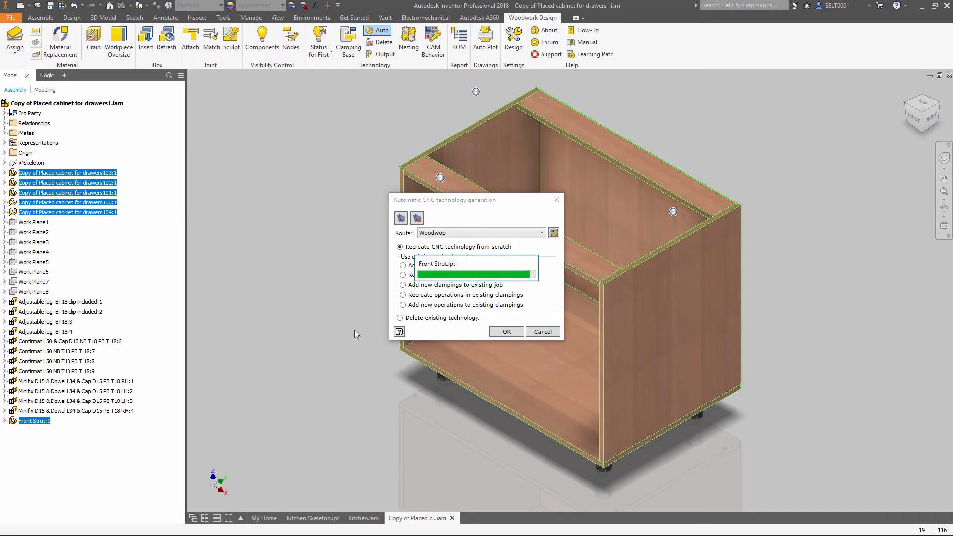
pyautogui.click(541, 331)
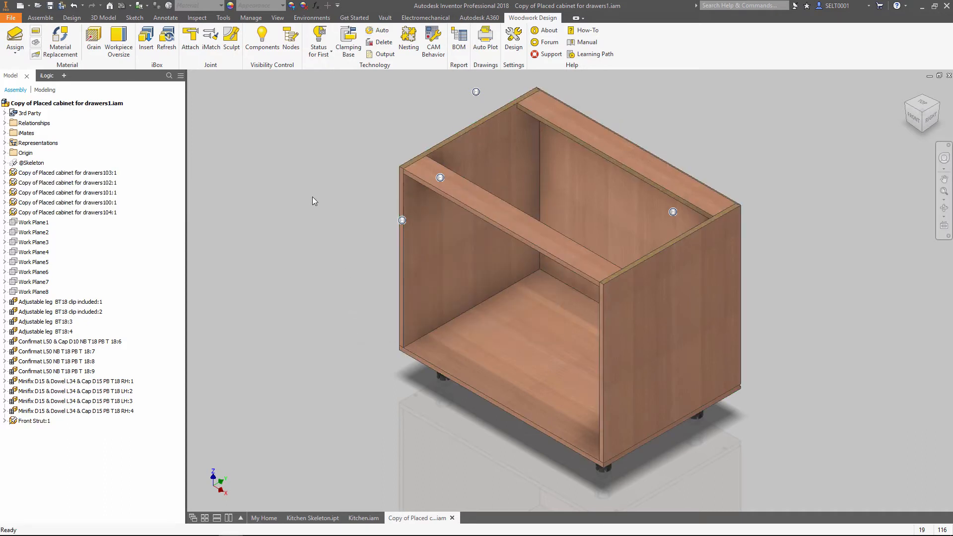
pyautogui.click(318, 37)
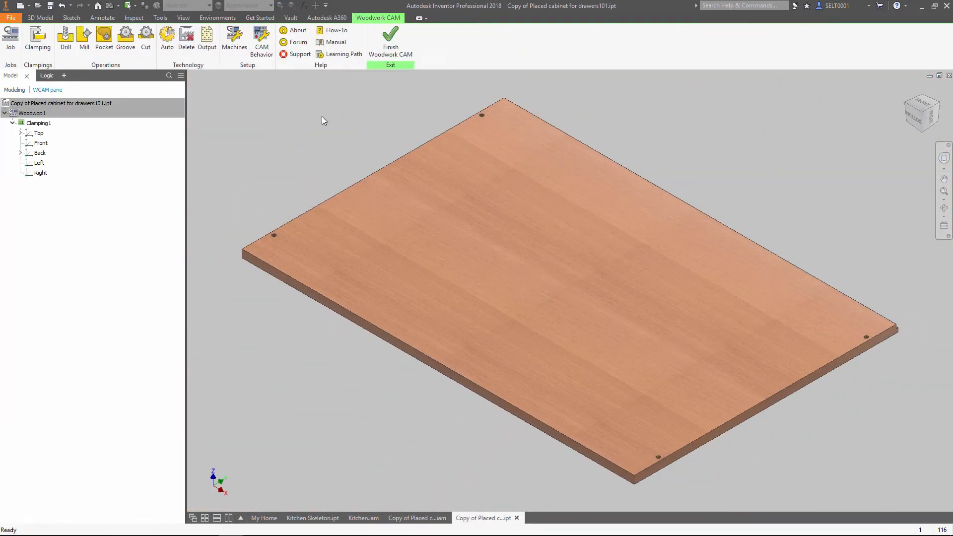
pyautogui.click(40, 152)
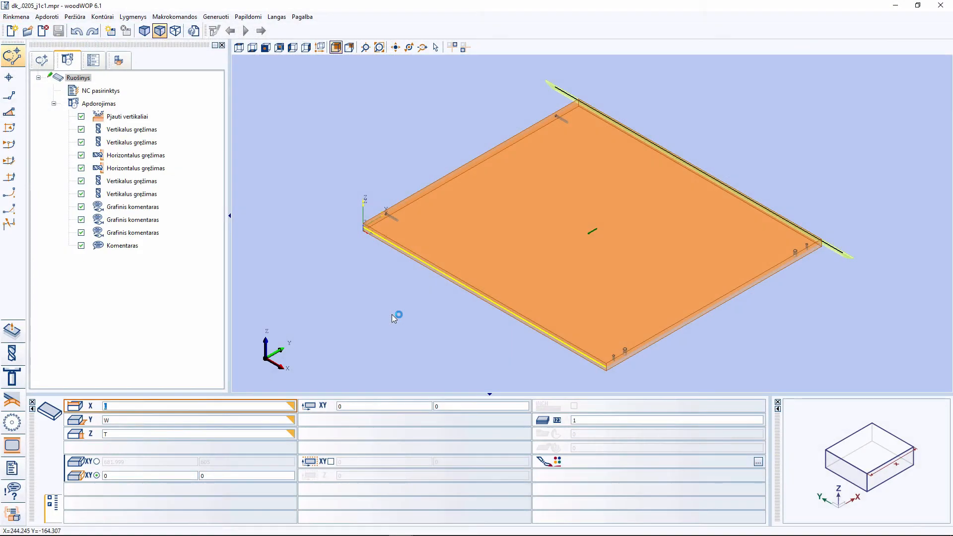
pyautogui.moveTo(716, 123)
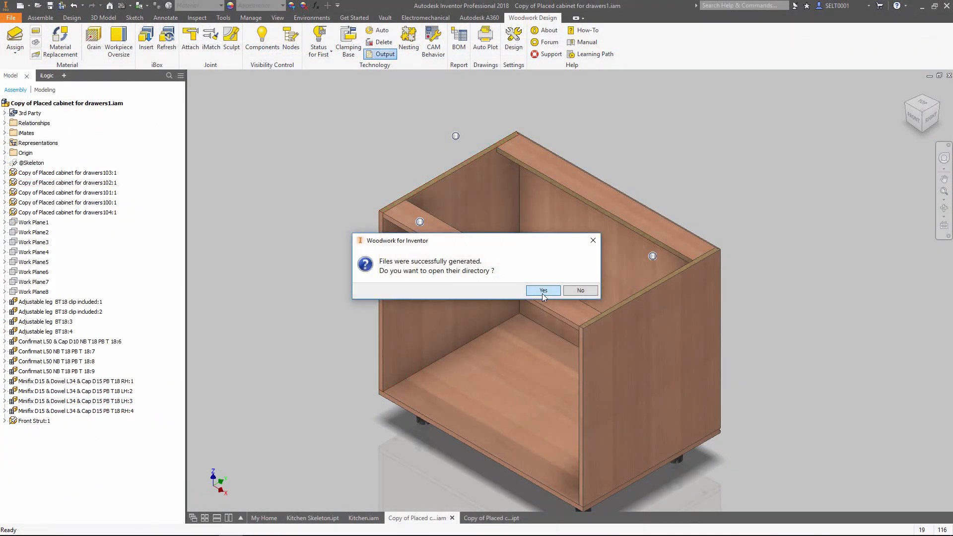
# Confirm the CNC files, then Auto Plot using the 'Each Component to separate Sheet & Hole Tables V8.idw' template.
pyautogui.click(541, 290)
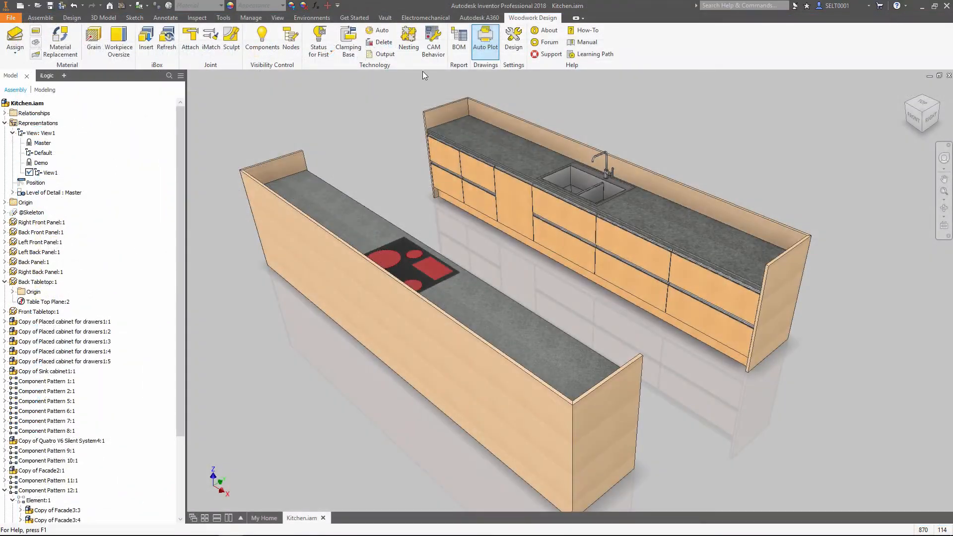
pyautogui.click(485, 38)
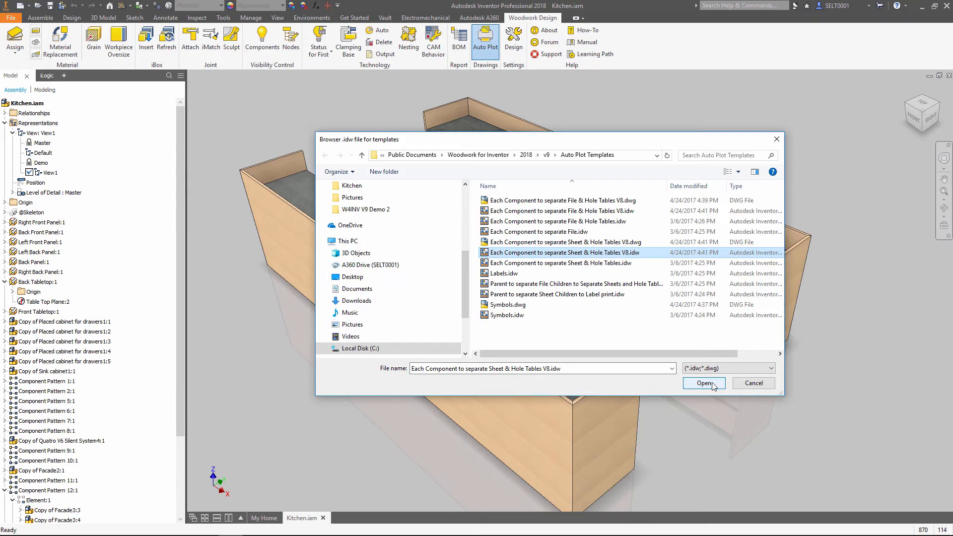
pyautogui.click(703, 383)
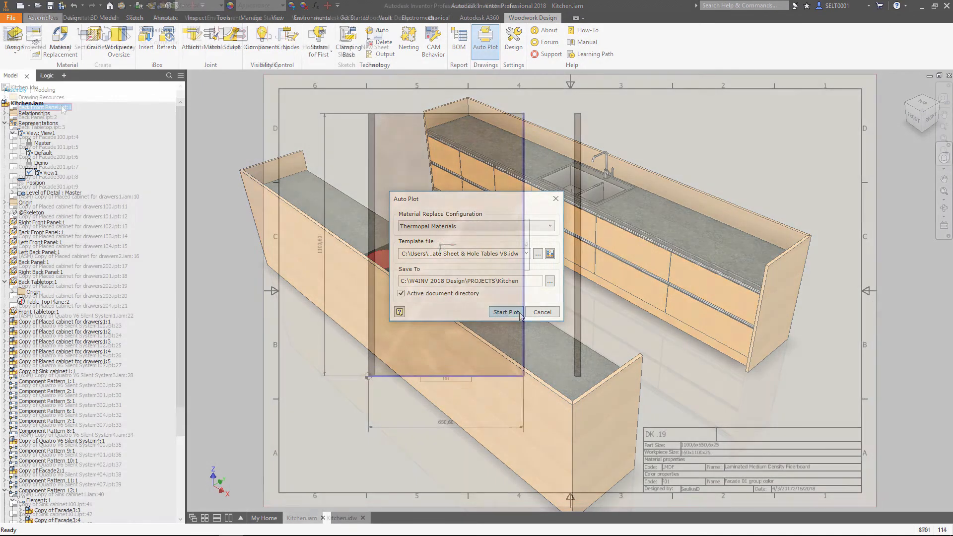
pyautogui.click(506, 312)
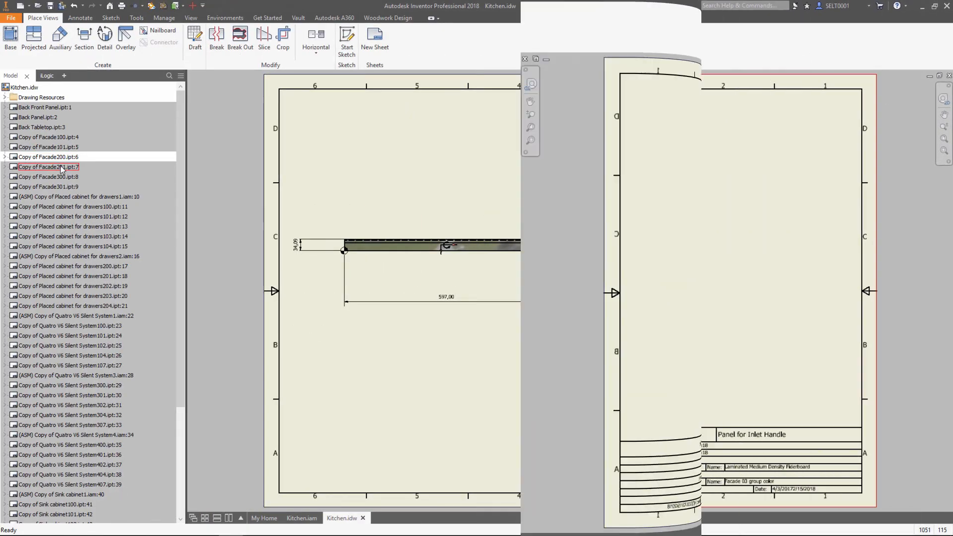
# Browse the Right panel DK .0205 and Drawer Front sheets, then return to Kitchen.iam.
pyautogui.click(48, 176)
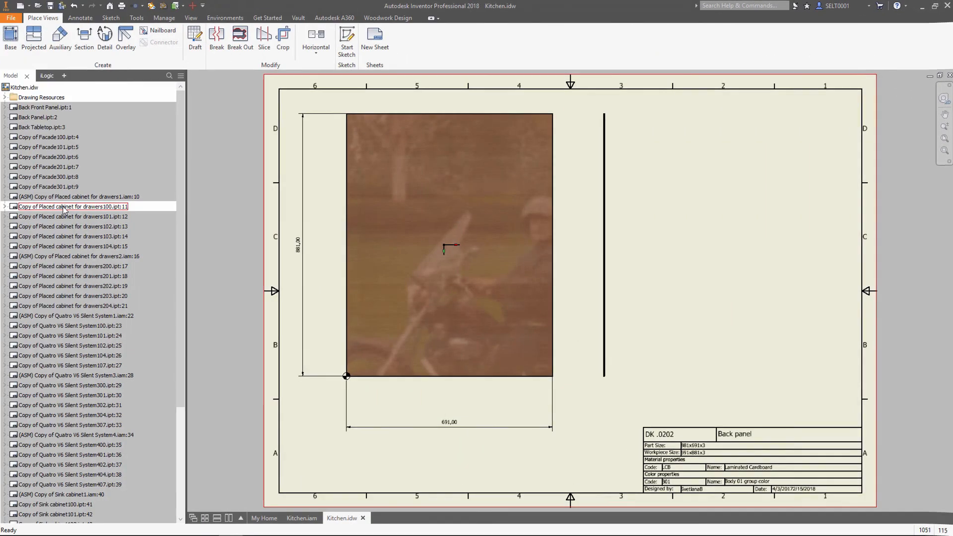
pyautogui.click(73, 216)
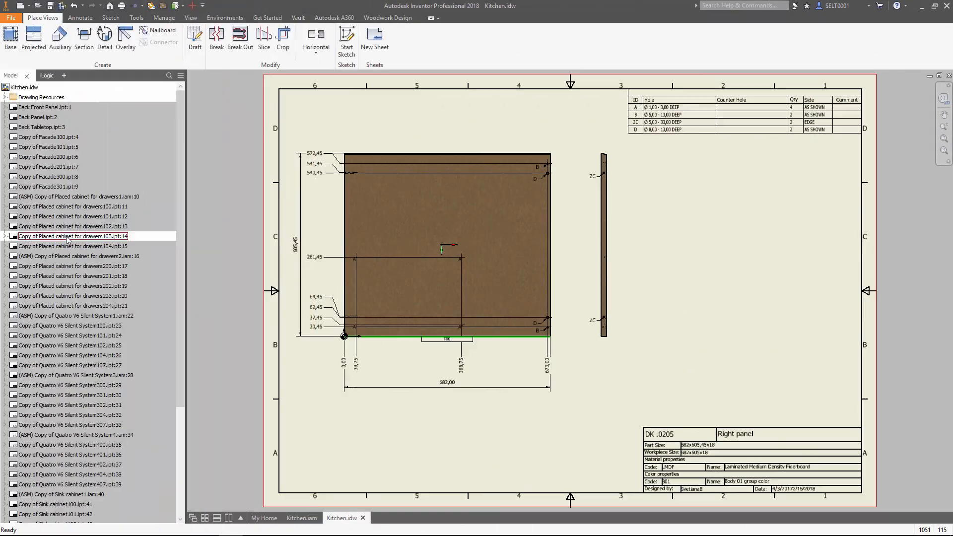
pyautogui.click(73, 245)
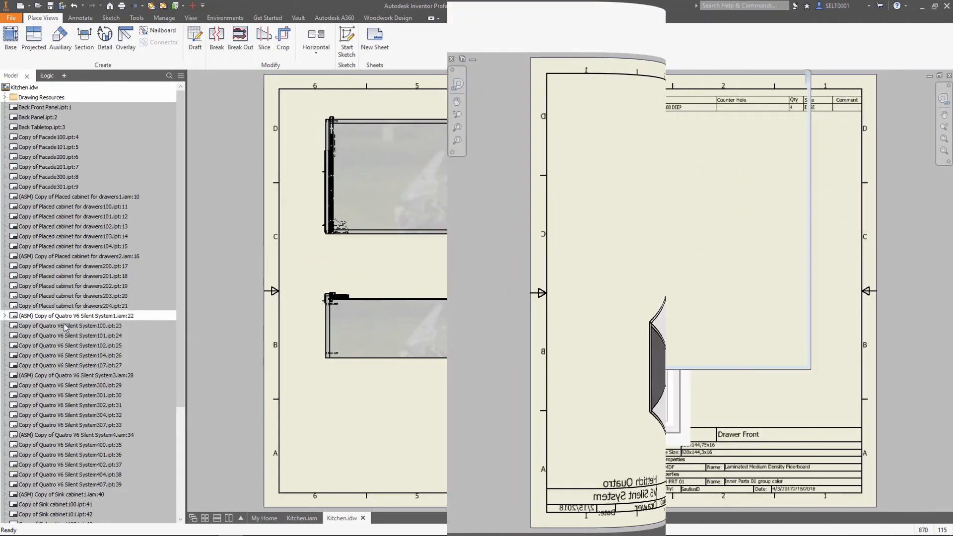
pyautogui.click(302, 518)
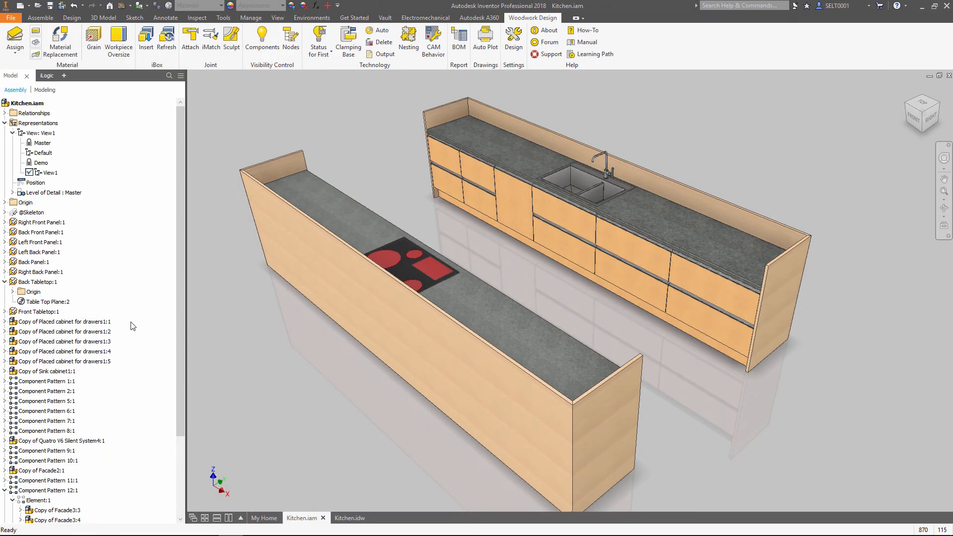